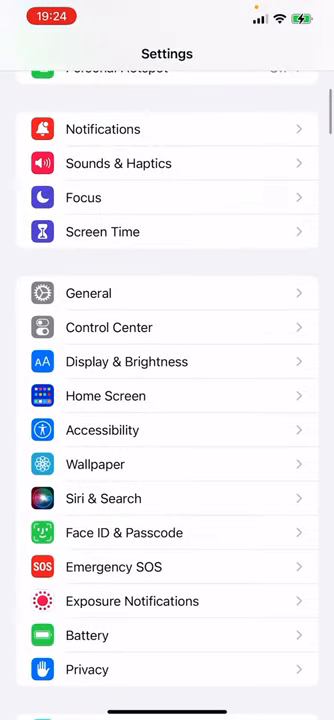
- Create a new custom Focus in Settings and name it 'Carl'
{"action": "left_click", "coordinate": [83, 197]}
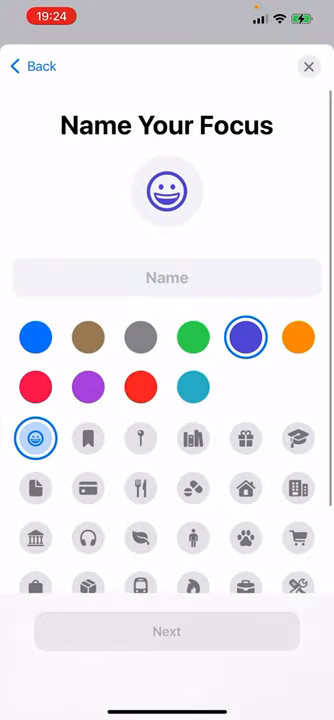
{"action": "left_click", "coordinate": [167, 277]}
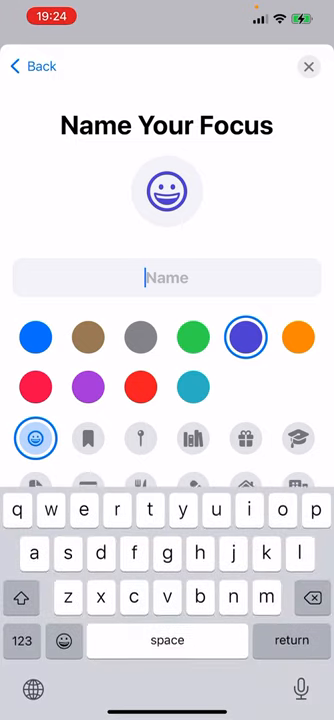
{"action": "left_click", "coordinate": [22, 598]}
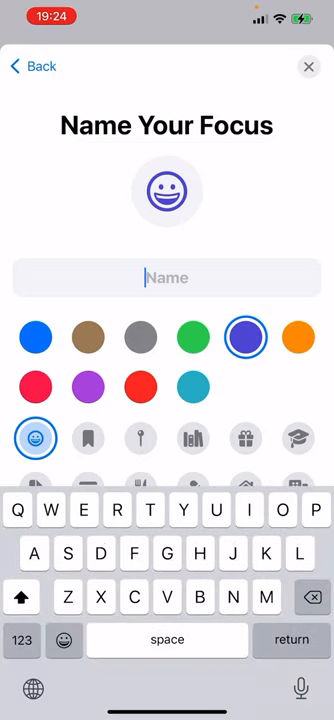
{"action": "type", "text": "Carl"}
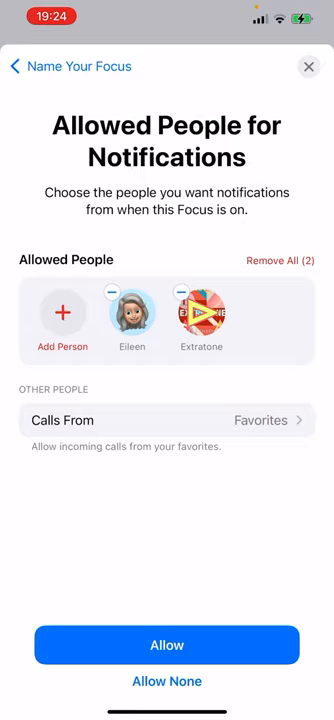
- Keep calls restricted to Favorites for the new Focus
{"action": "left_click", "coordinate": [173, 291]}
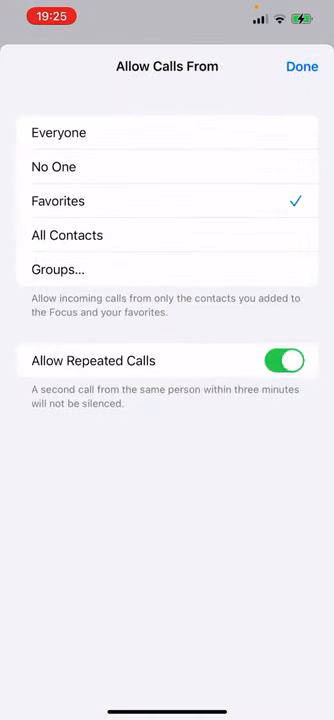
{"action": "left_click", "coordinate": [53, 167]}
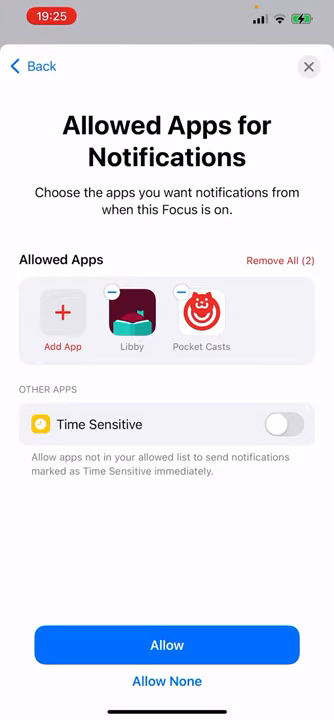
- Search the app list and allow only Maps, Messages and Phone
{"action": "left_click", "coordinate": [283, 260]}
{"action": "type", "text": "m"}
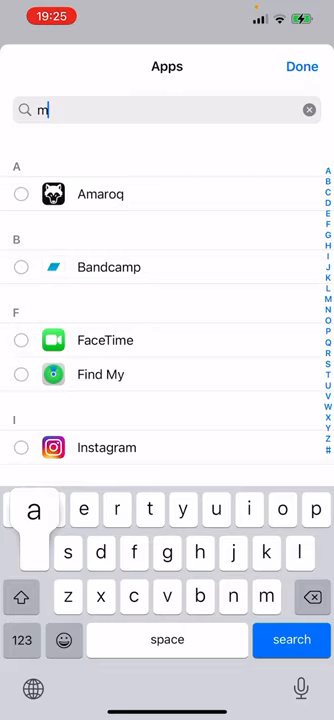
{"action": "type", "text": "ap"}
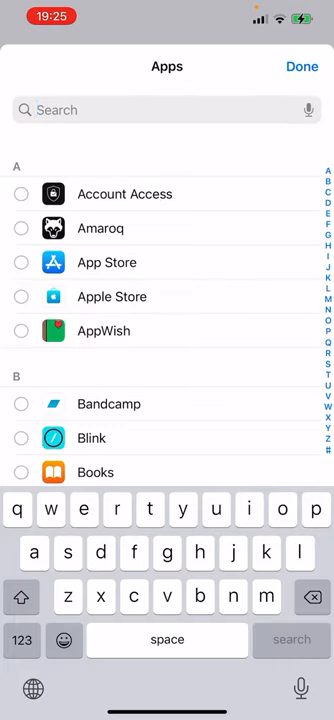
{"action": "type", "text": "po"}
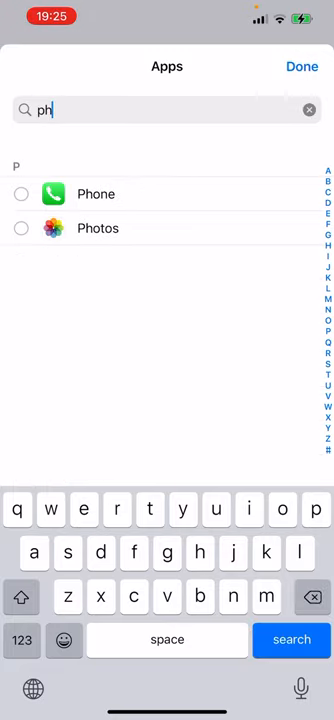
{"action": "type", "text": "med"}
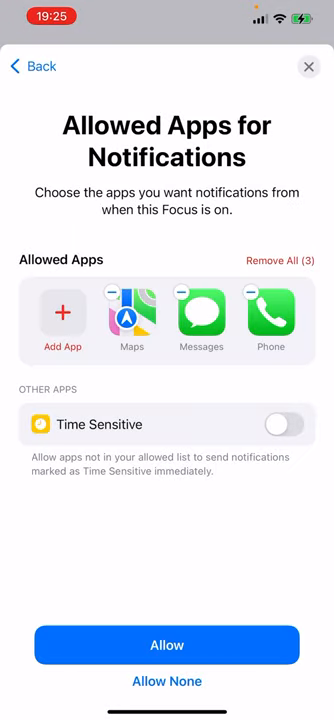
{"action": "left_click", "coordinate": [167, 644]}
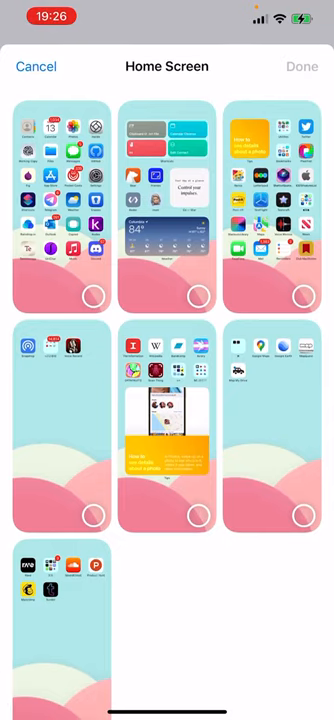
- Select a Home Screen page for the new Focus to show
{"action": "left_click", "coordinate": [303, 517]}
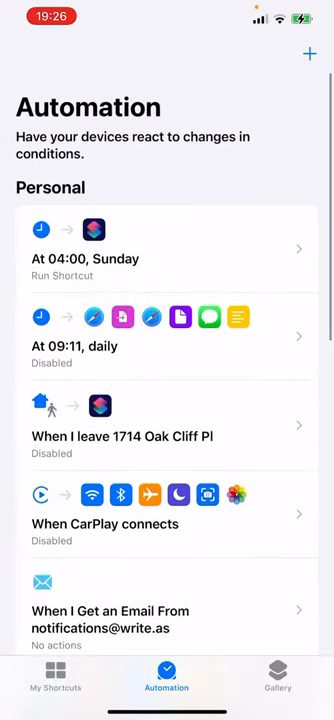
- Set the new automation's trigger to CarPlay connecting
{"action": "scroll", "scroll_direction": "down", "scroll_amount": 3}
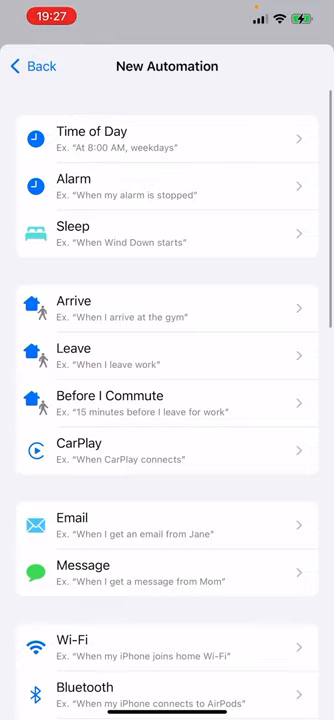
{"action": "left_click", "coordinate": [167, 451]}
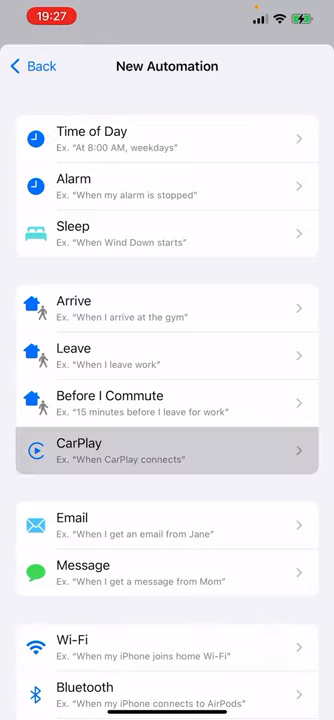
{"action": "left_click", "coordinate": [167, 450]}
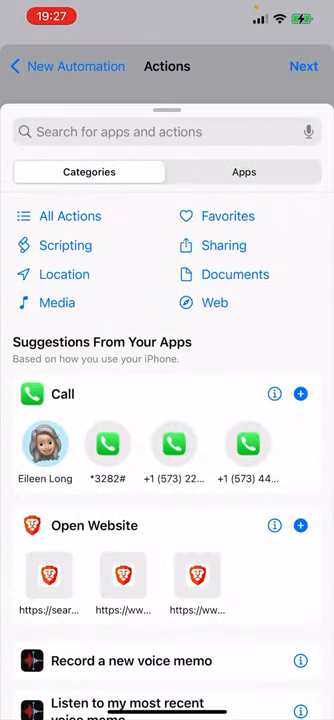
- Add a Set Focus action that turns on the Car focus
{"action": "type", "text": "f"}
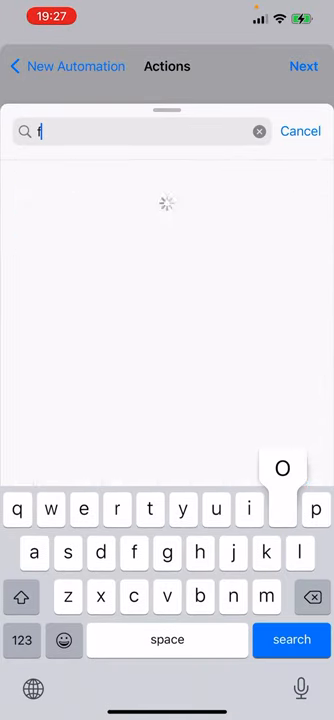
{"action": "type", "text": "ocus"}
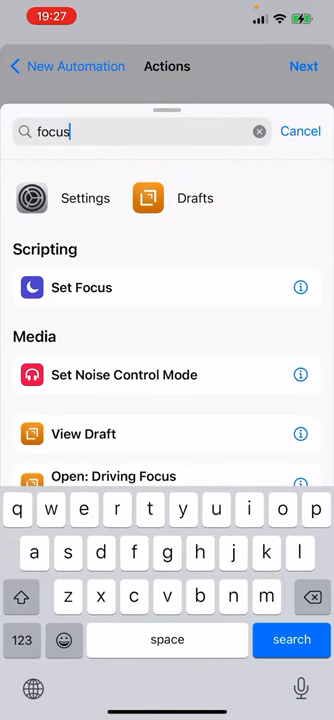
{"action": "left_click", "coordinate": [82, 287]}
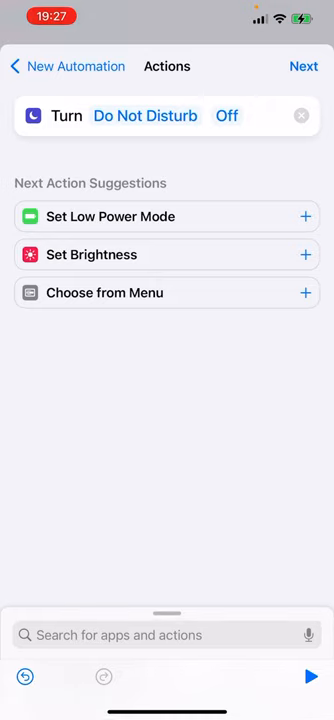
{"action": "left_click", "coordinate": [167, 635]}
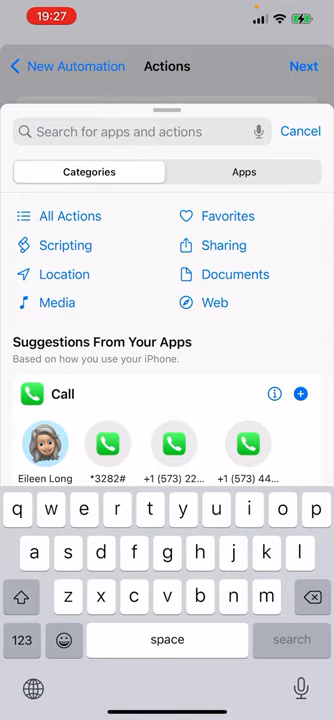
{"action": "type", "text": "focus"}
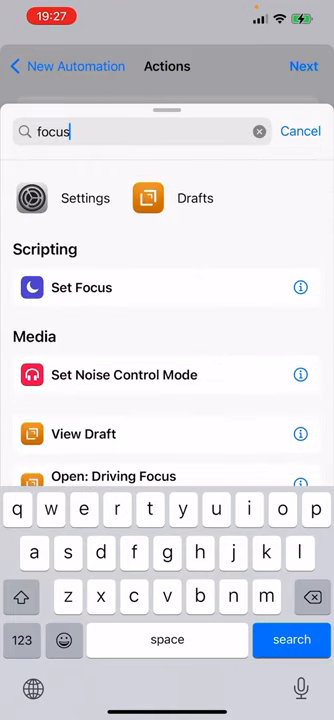
{"action": "left_click", "coordinate": [82, 288]}
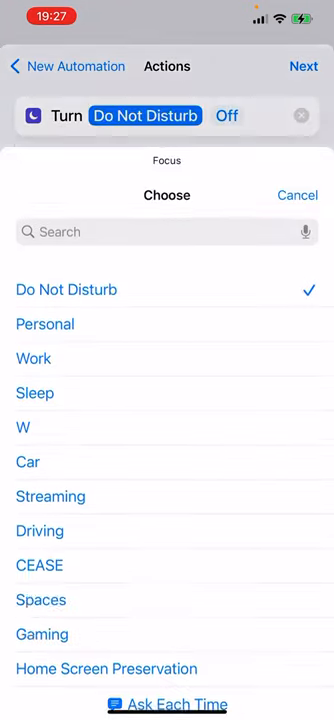
{"action": "left_click", "coordinate": [28, 462]}
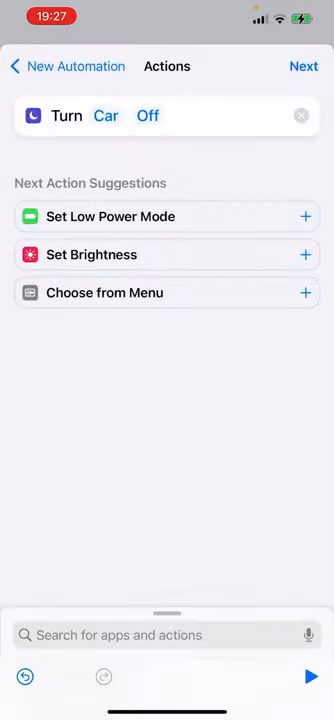
- Turn off Ask Before Running for the CarPlay-connects automation
{"action": "left_click", "coordinate": [147, 115]}
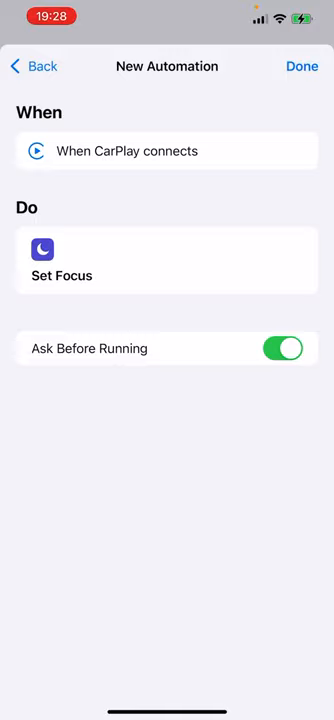
{"action": "left_click", "coordinate": [285, 348]}
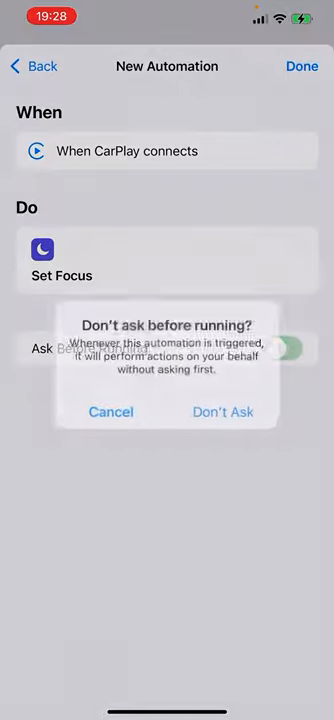
{"action": "left_click", "coordinate": [222, 412]}
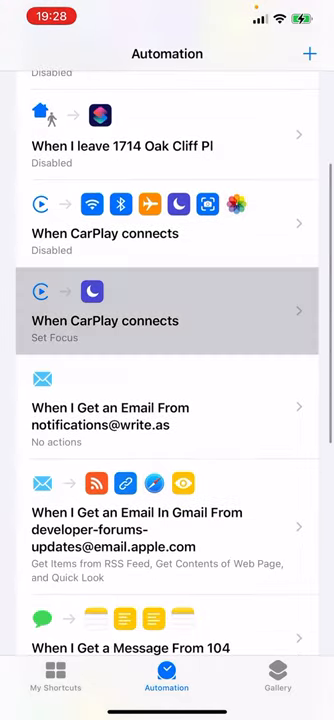
- Create a personal automation triggered when CarPlay disconnects
{"action": "left_click", "coordinate": [167, 310]}
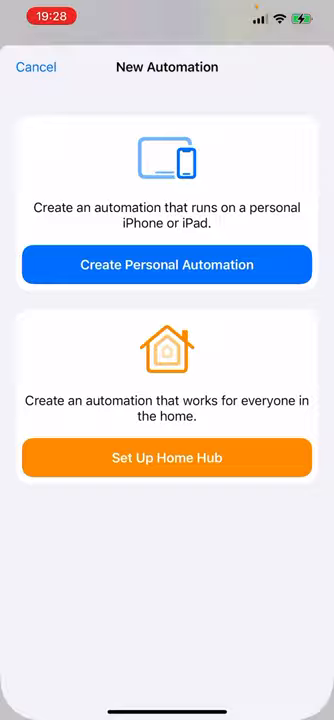
{"action": "left_click", "coordinate": [166, 265]}
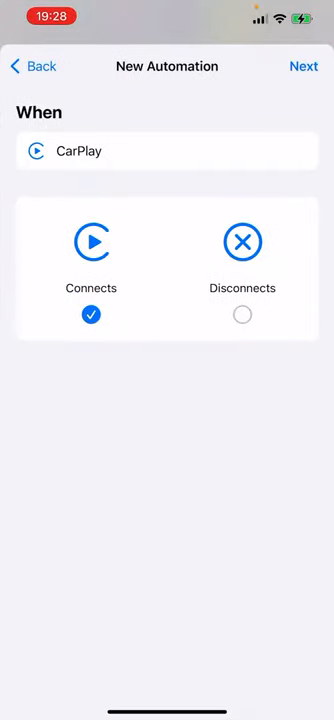
{"action": "left_click", "coordinate": [242, 314]}
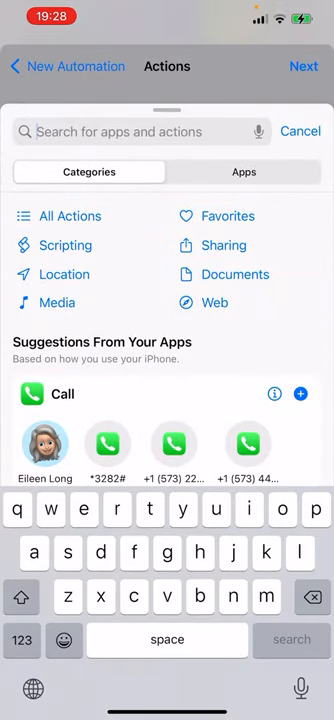
- Add a Set Focus action using Car and disable Ask Before Running
{"action": "type", "text": "set focu"}
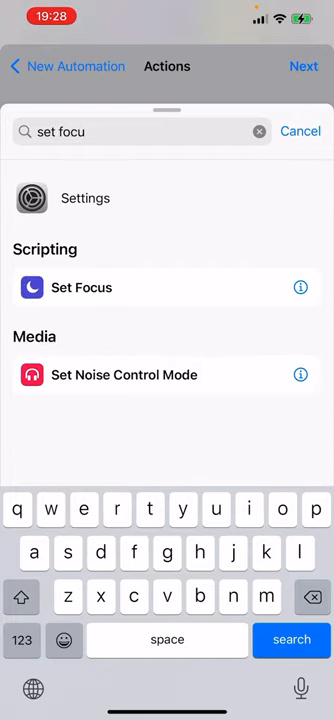
{"action": "left_click", "coordinate": [82, 287]}
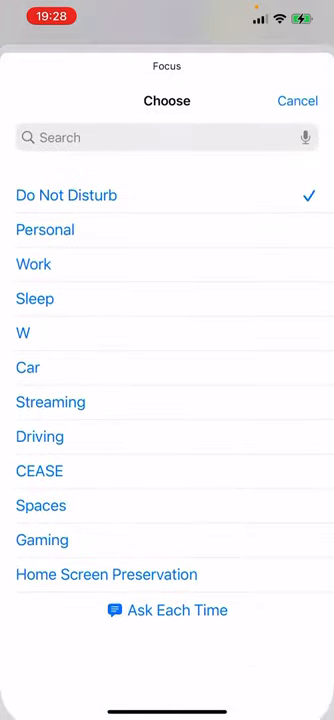
{"action": "left_click", "coordinate": [28, 367]}
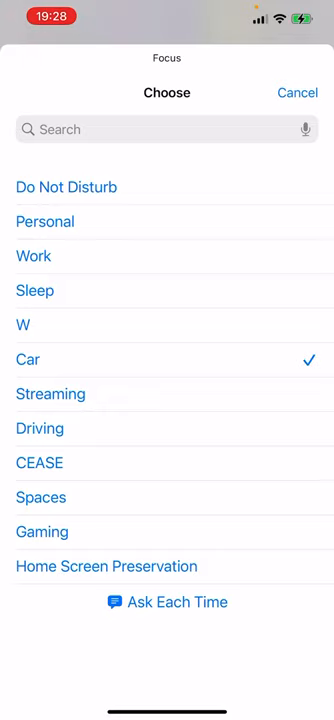
{"action": "left_click", "coordinate": [27, 359]}
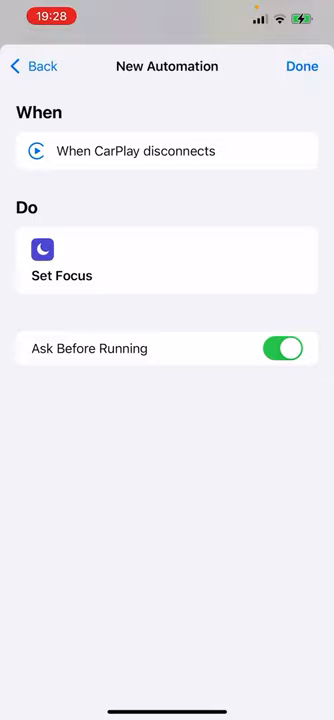
{"action": "left_click", "coordinate": [285, 348]}
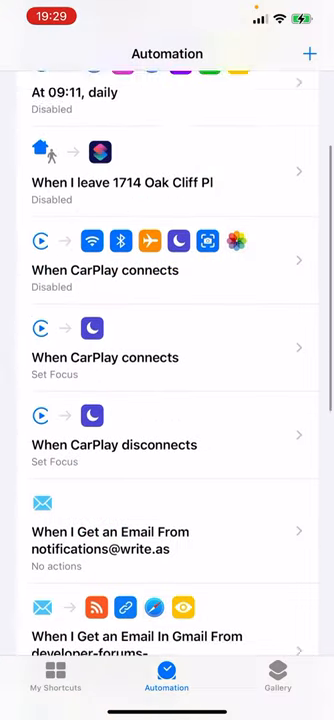
- Scroll the Automation list to view both CarPlay Set Focus automations
{"action": "scroll", "scroll_direction": "down", "scroll_amount": 3}
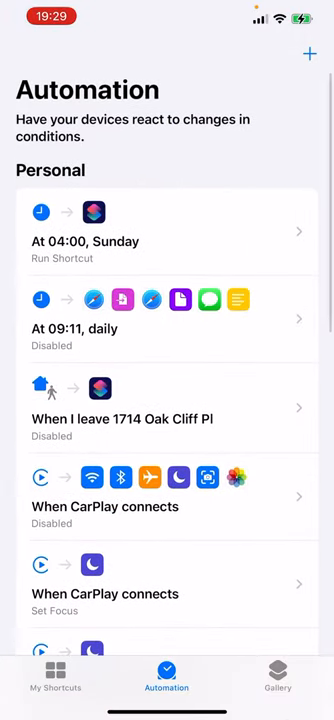